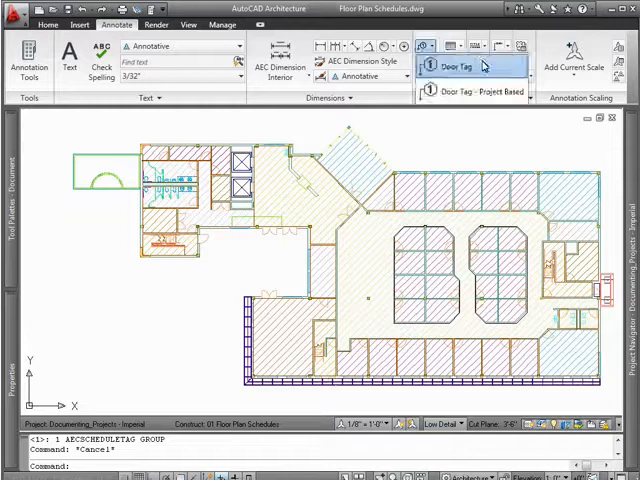
Place a Door Tag on one door and confirm its existing property set data.
{"action": "left_click", "coordinate": [450, 68]}
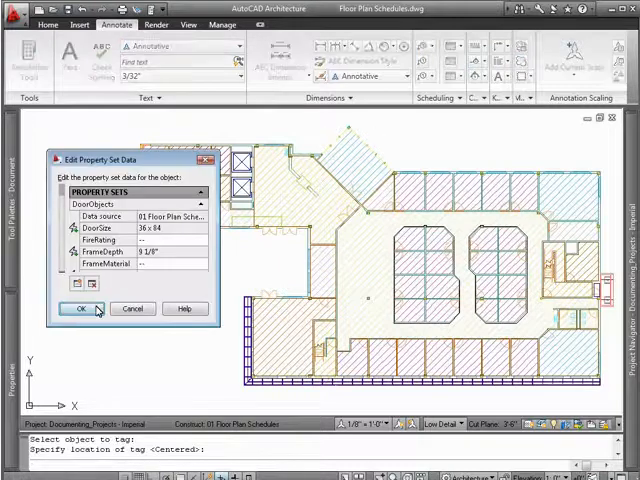
{"action": "left_click", "coordinate": [70, 308]}
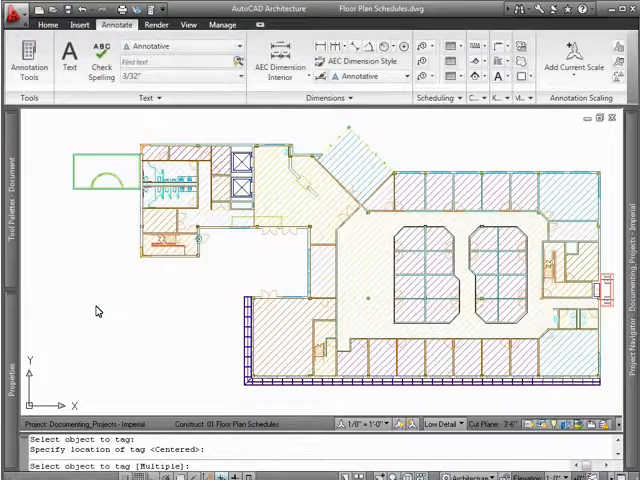
Use the Multiple option to tag all remaining doors, confirming their shared property data.
{"action": "right_click", "coordinate": [96, 312]}
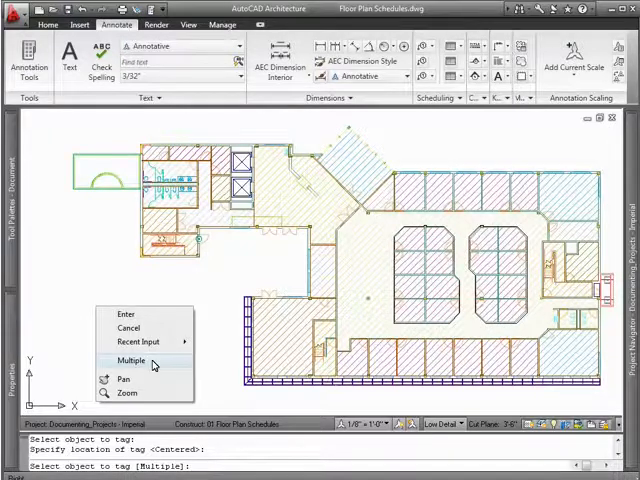
{"action": "left_click", "coordinate": [132, 360]}
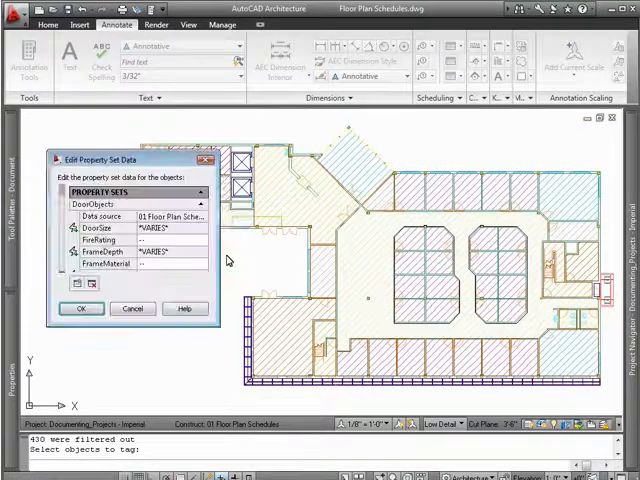
{"action": "mouse_move", "coordinate": [120, 280]}
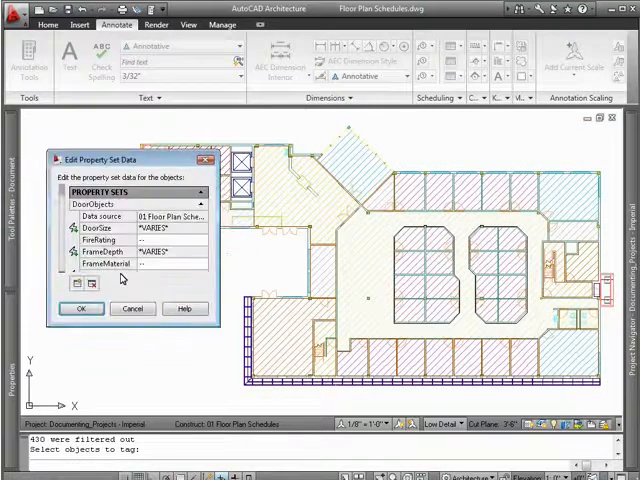
{"action": "left_click", "coordinate": [80, 308]}
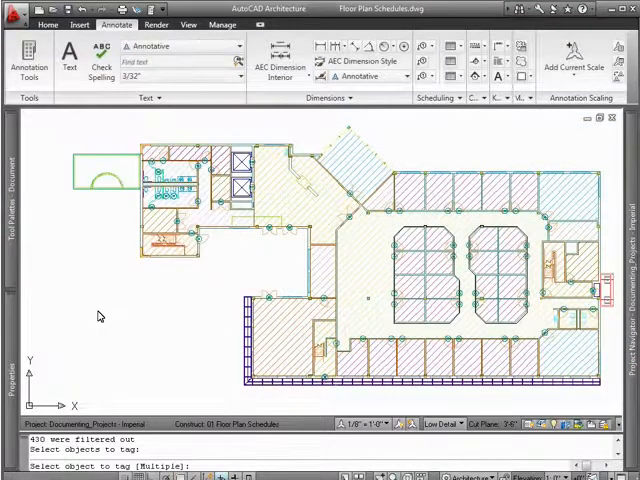
Start a Door Schedule with 'Add new objects automatically' set to Yes.
{"action": "key", "text": "Escape"}
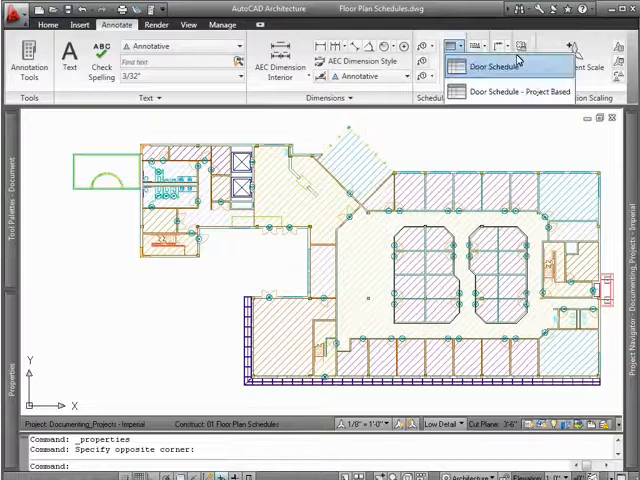
{"action": "left_click", "coordinate": [492, 66]}
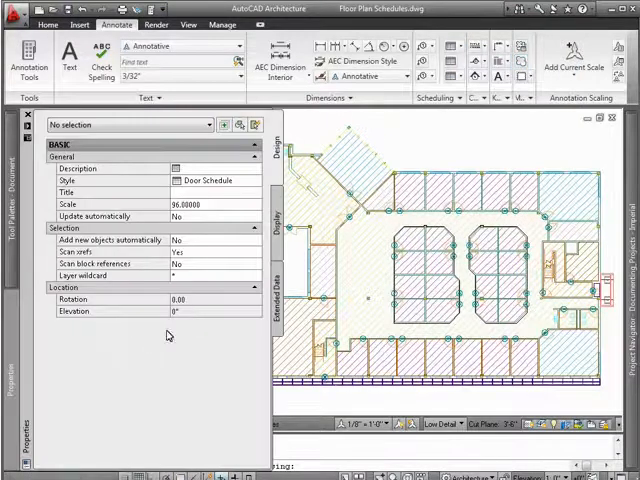
{"action": "left_click", "coordinate": [110, 216]}
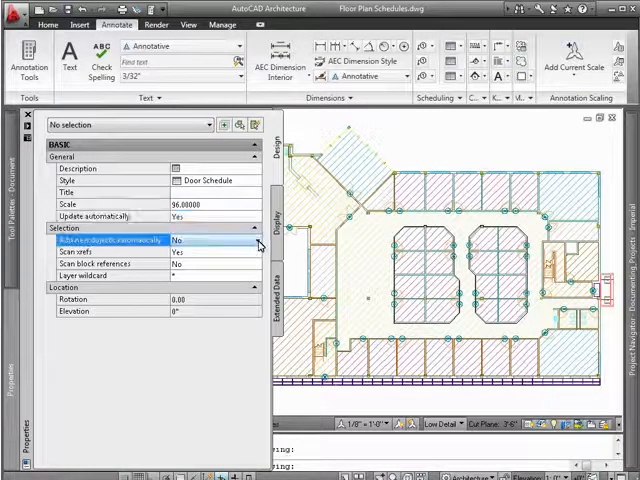
{"action": "left_click", "coordinate": [212, 252]}
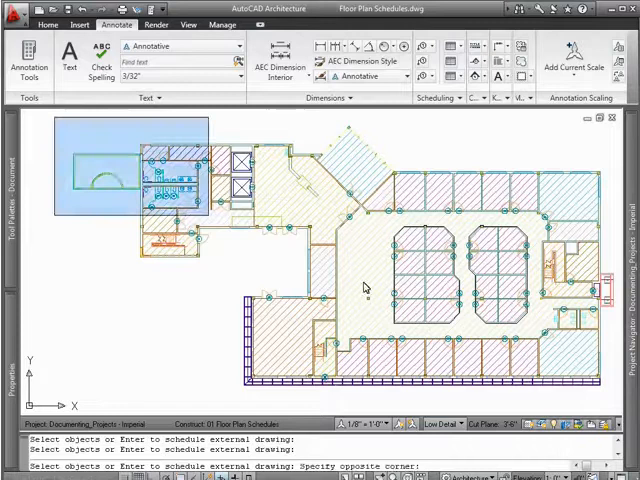
Finish door selection and place the schedule table left of the plan at default size.
{"action": "left_click", "coordinate": [364, 288]}
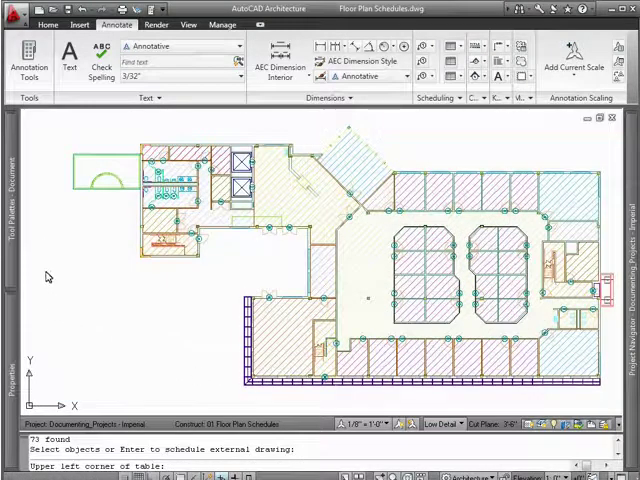
{"action": "left_click", "coordinate": [48, 274]}
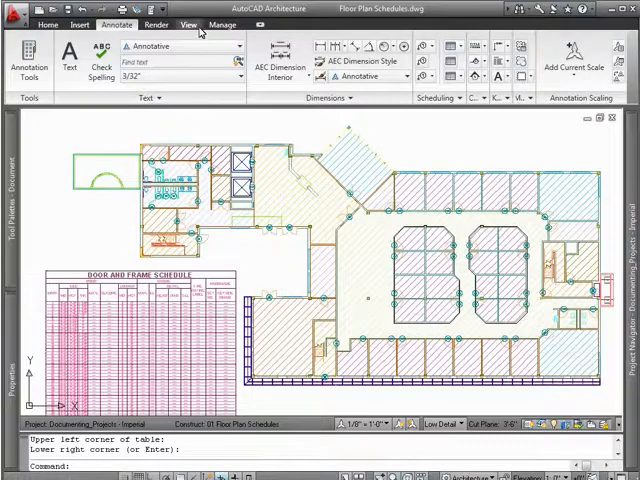
{"action": "left_click", "coordinate": [188, 24]}
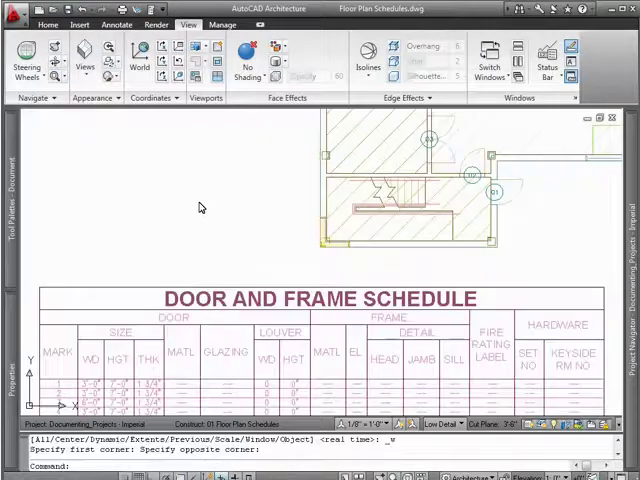
{"action": "mouse_move", "coordinate": [512, 208]}
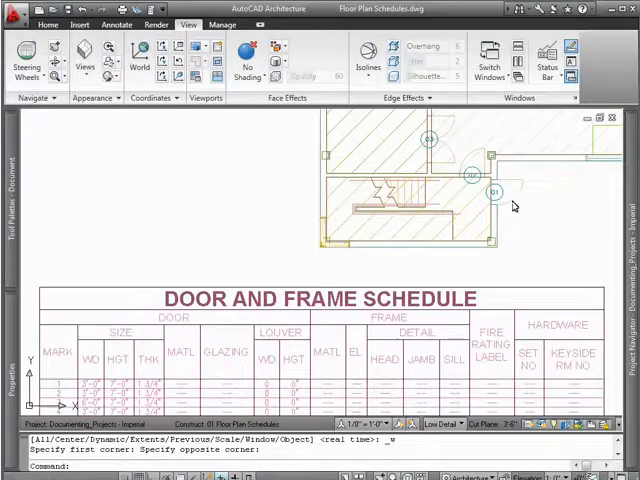
Select the door beside the schedule to check its entry.
{"action": "left_click", "coordinate": [492, 192]}
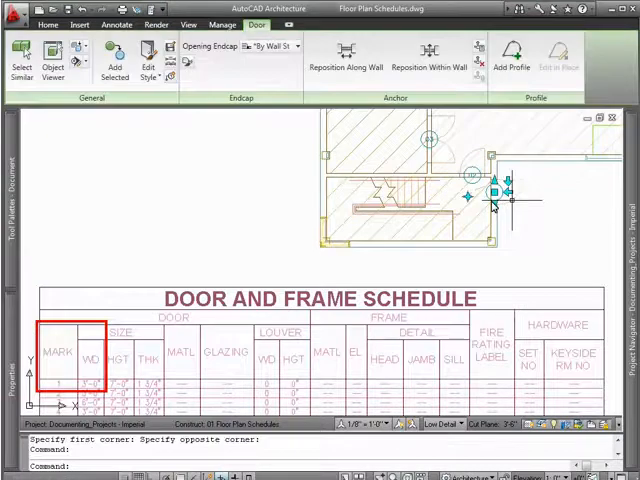